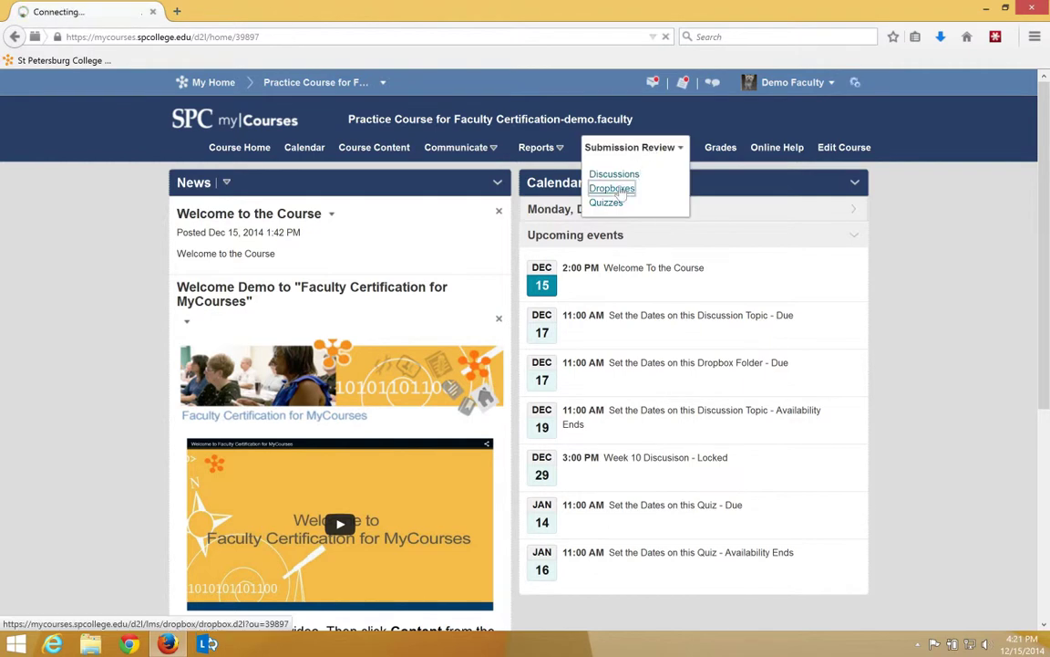
Enable OriginalityCheck in the Term Paper Dropbox folder's properties and save the settings.
left_click(613, 188)
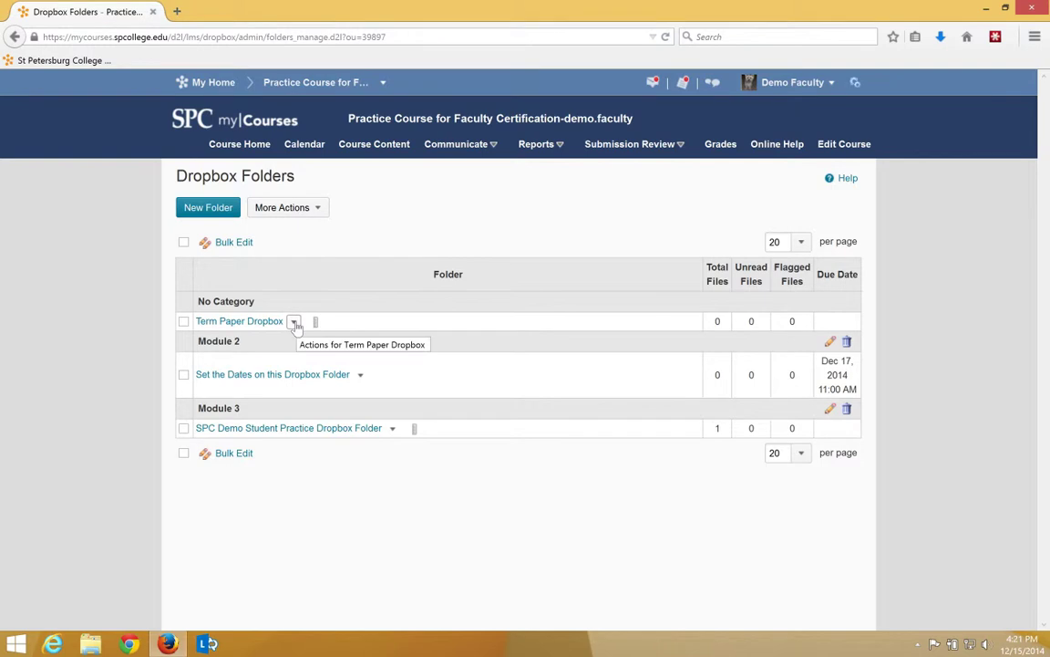
left_click(294, 321)
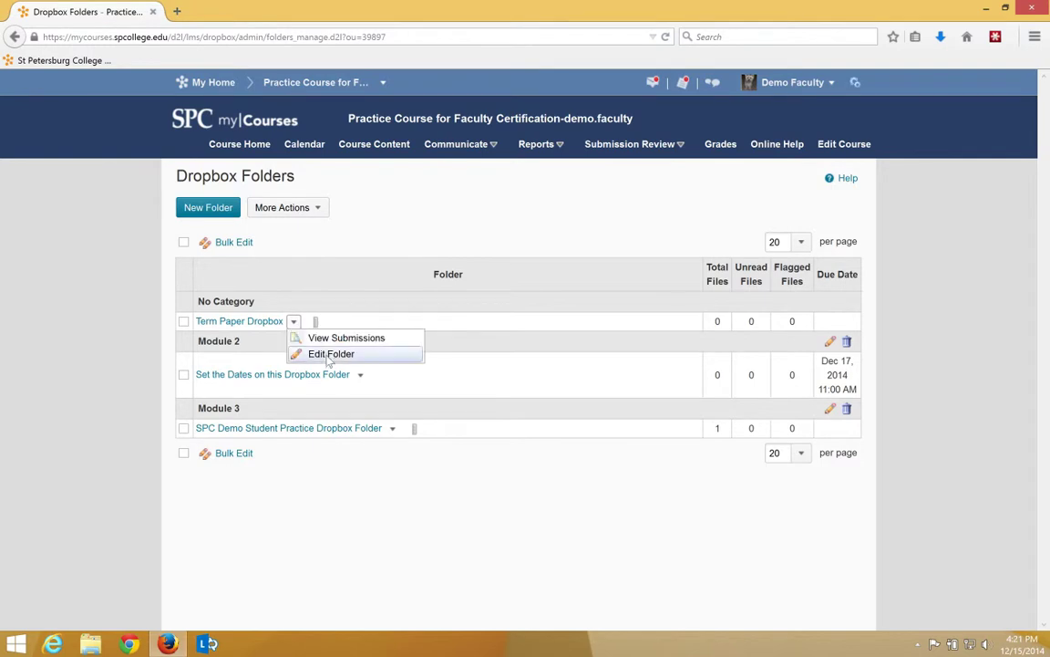
left_click(332, 354)
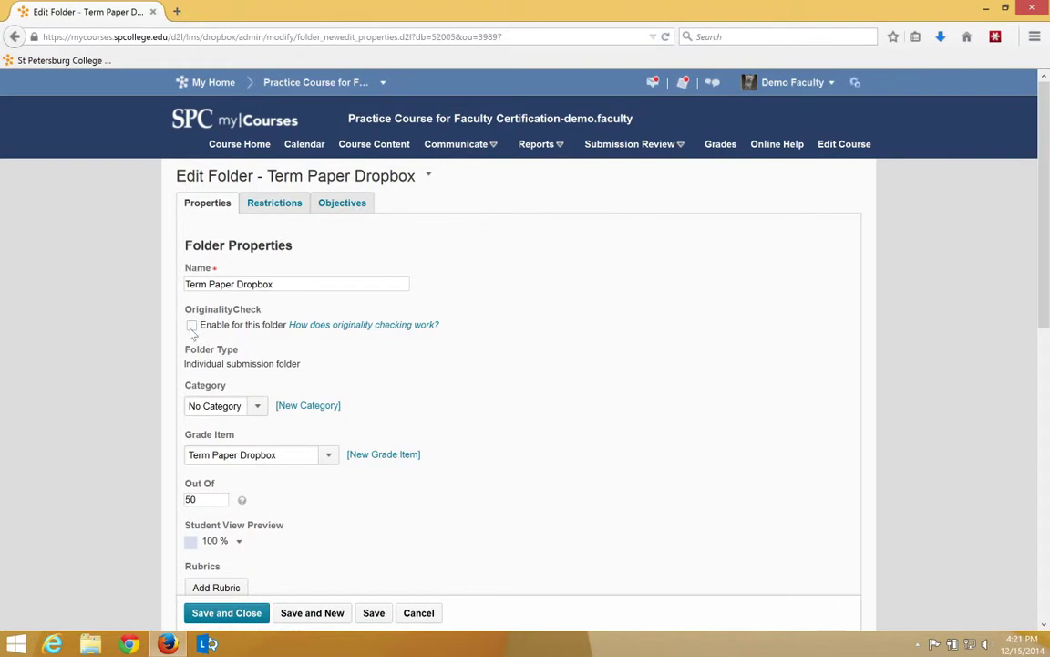
left_click(192, 324)
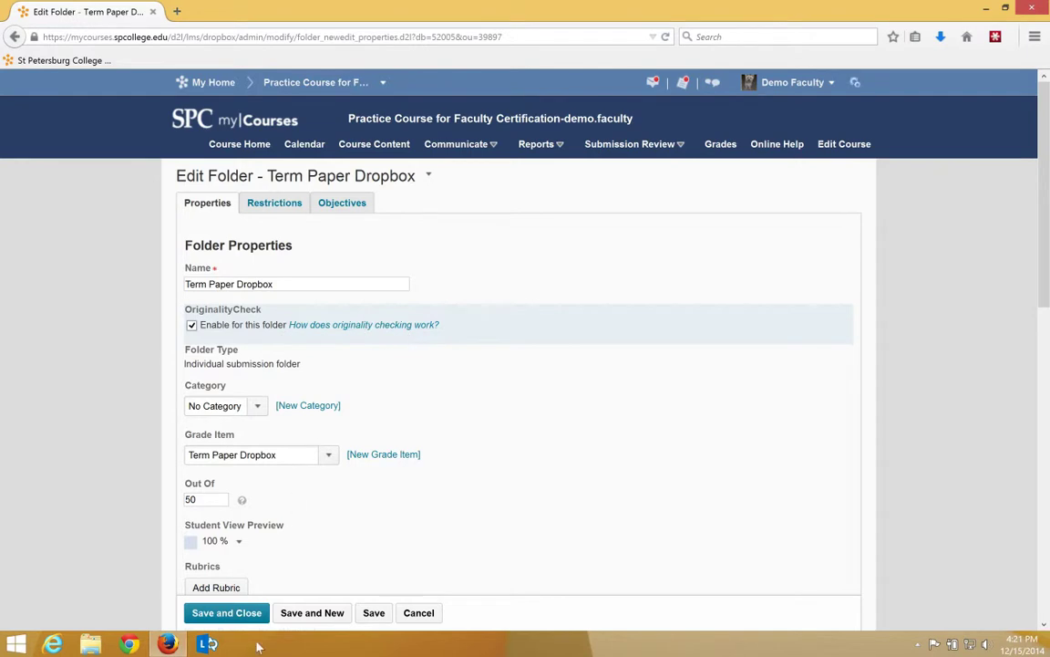
left_click(226, 613)
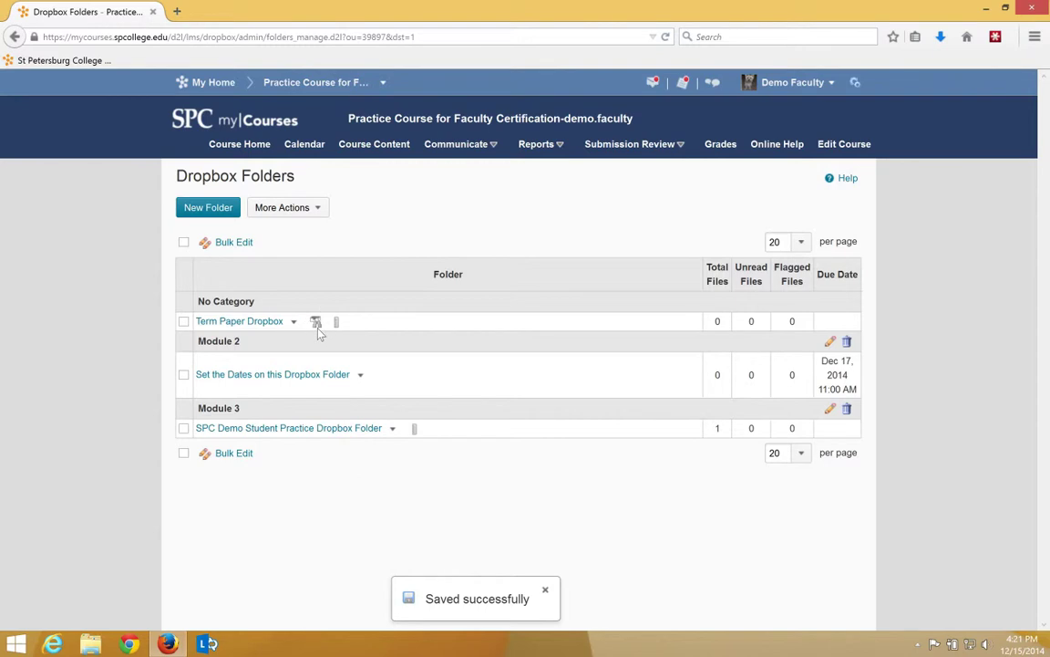
mouse_move(316, 321)
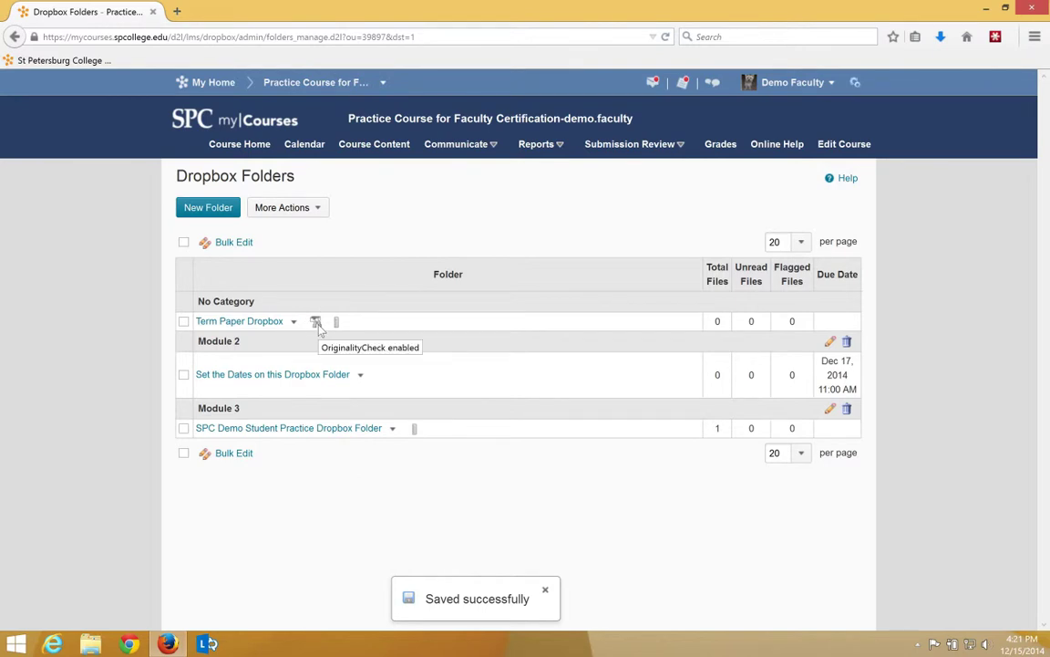